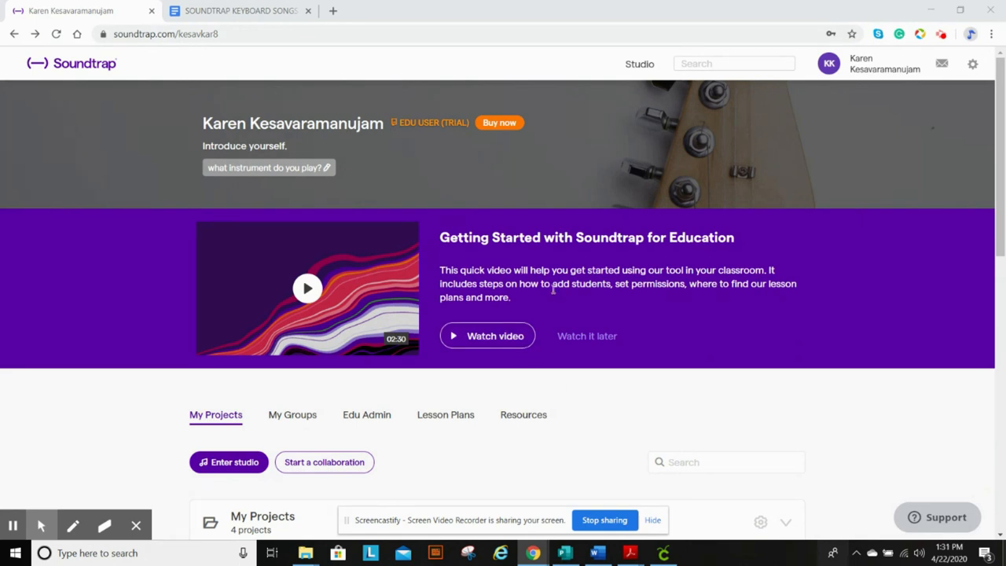
- Open the keyboard songs document, then return to the Soundtrap profile page
click(240, 10)
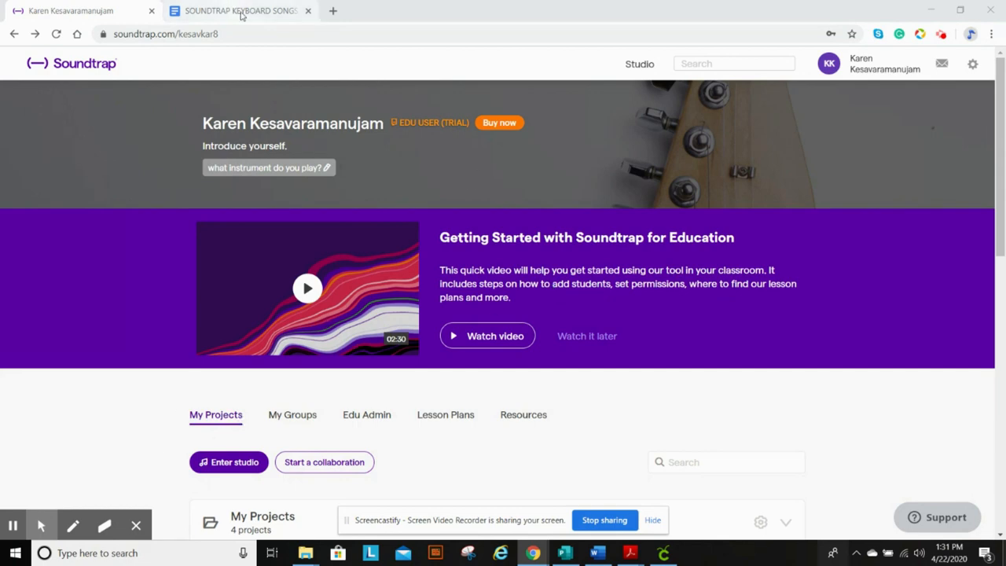
click(240, 11)
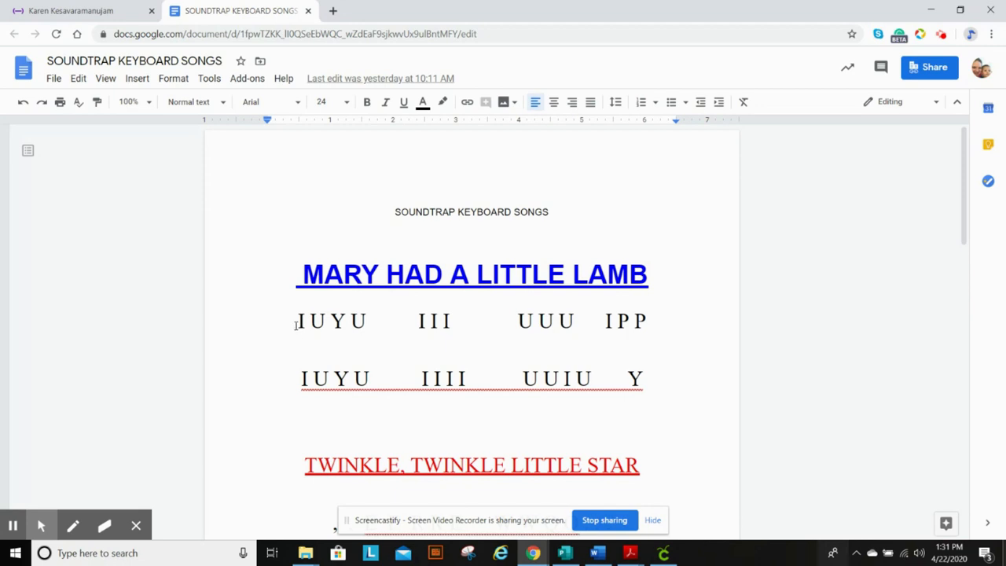
mouse_move(420, 289)
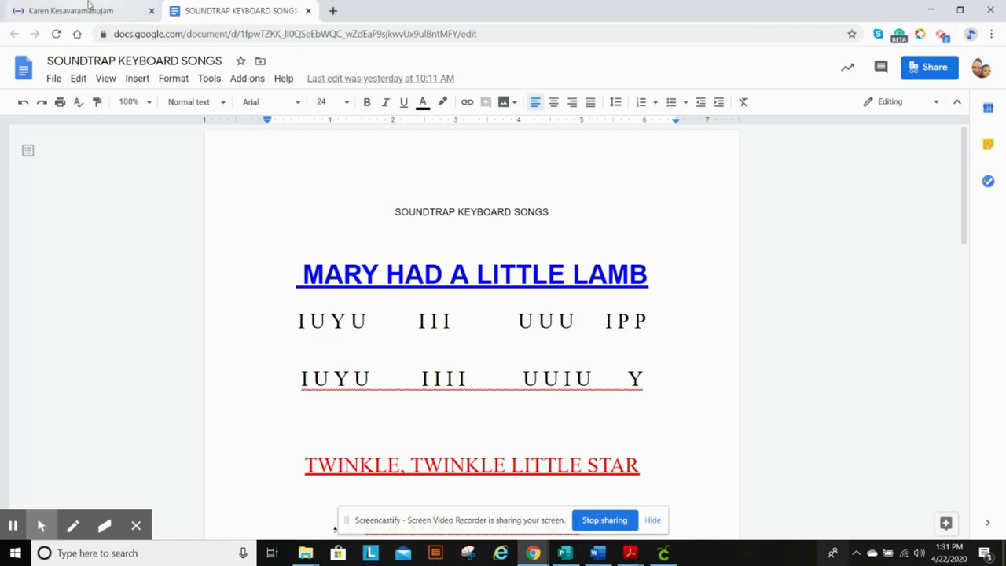
click(70, 10)
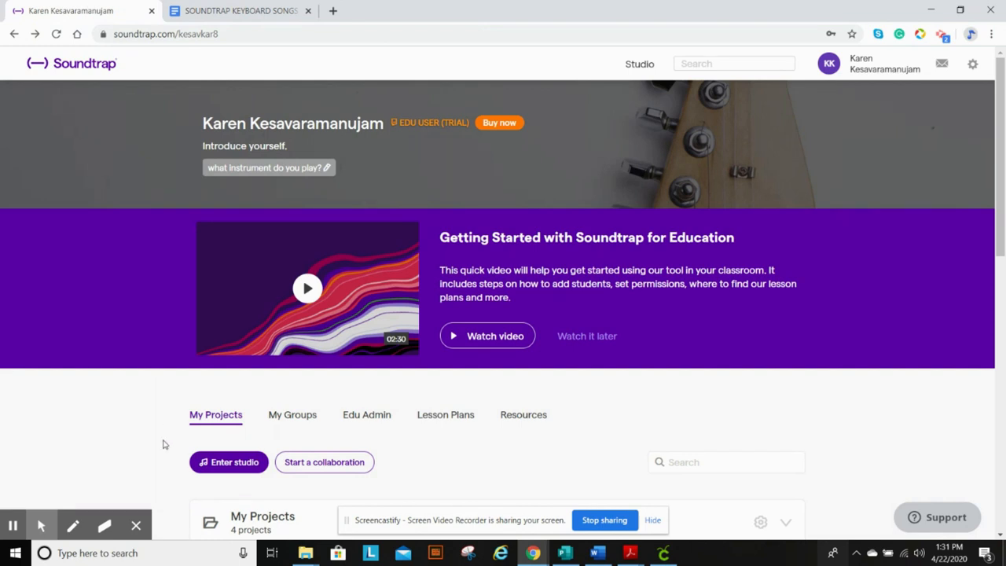
- Enter the studio and start a new music project with a Flutter Wave synth track
click(229, 462)
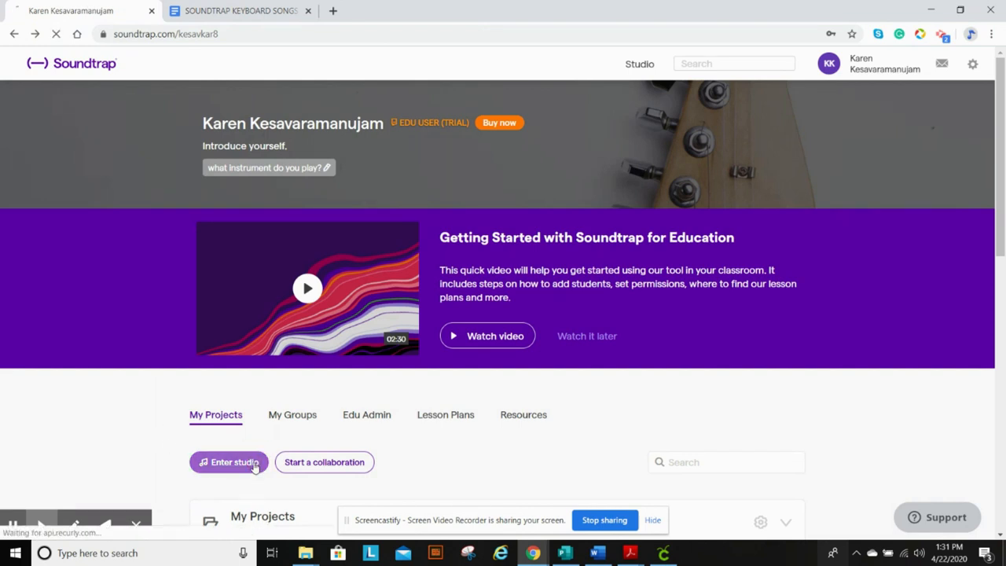
click(228, 462)
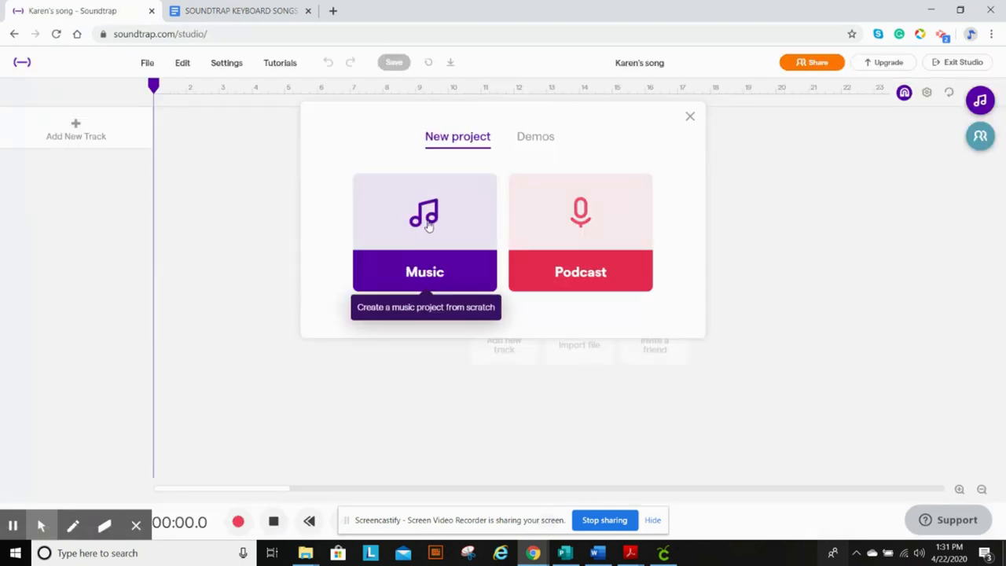
click(424, 228)
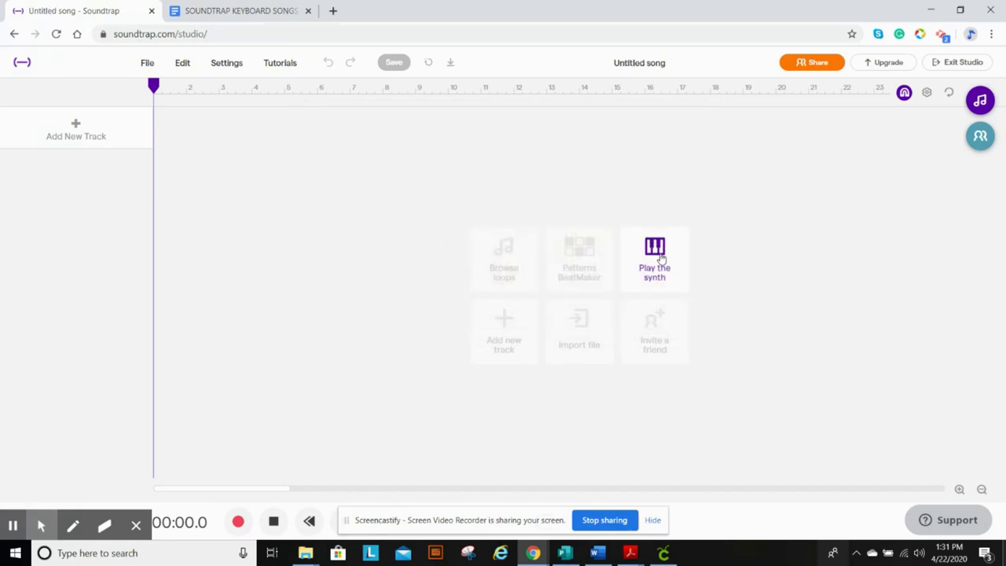
mouse_move(652, 266)
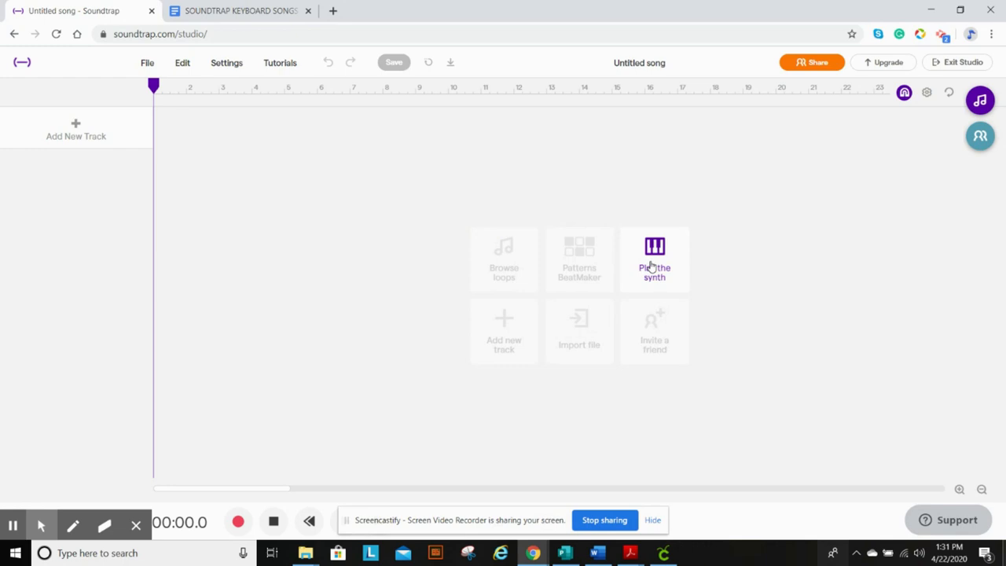
click(655, 260)
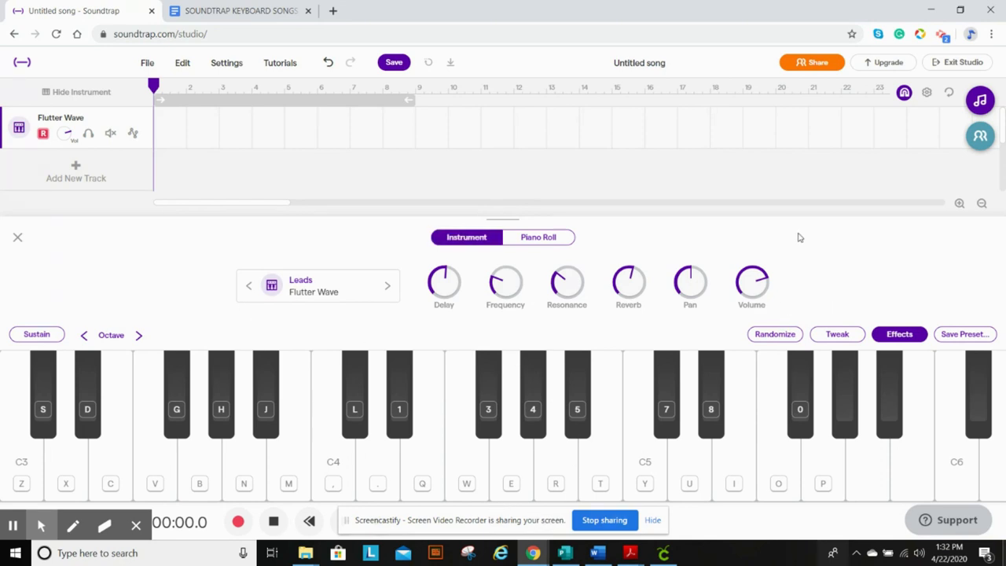
mouse_move(235, 504)
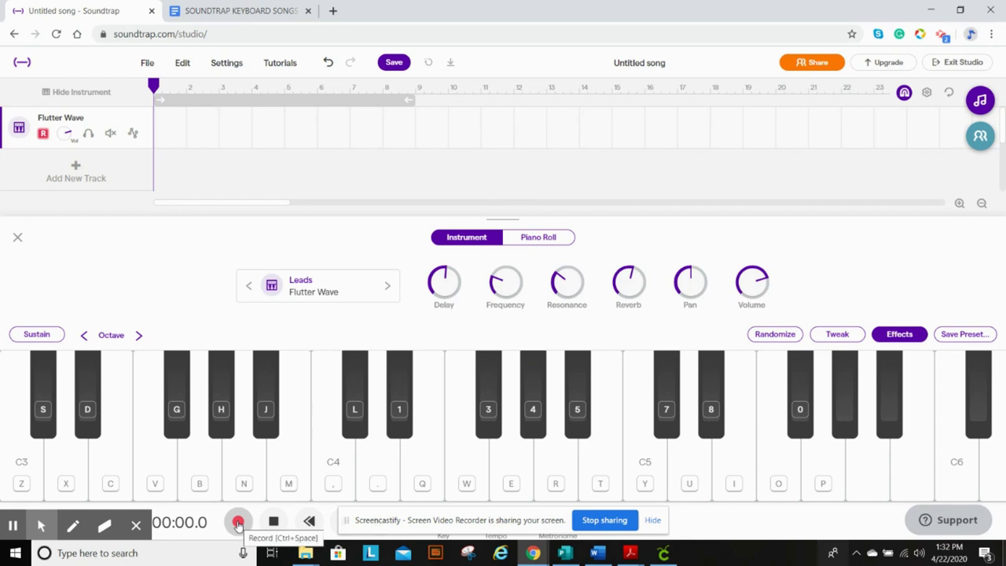
- Record a keyboard melody on the Flutter Wave track, stop, and play it back
click(238, 520)
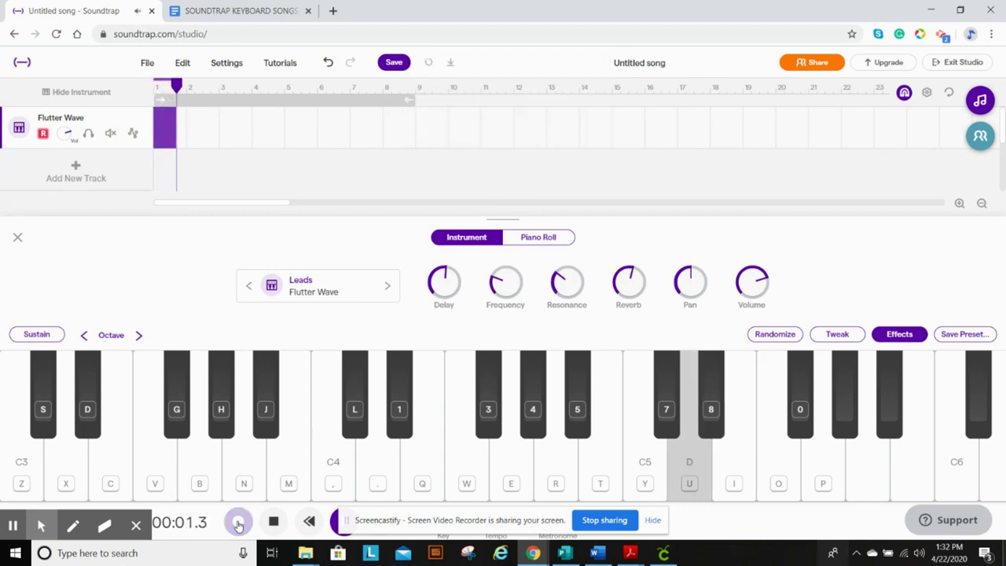
click(238, 522)
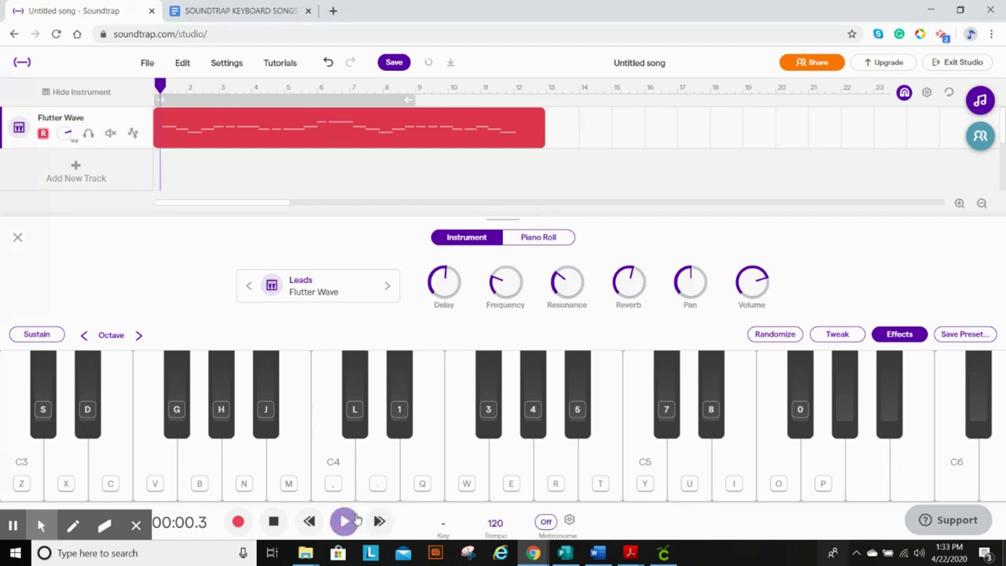
click(344, 521)
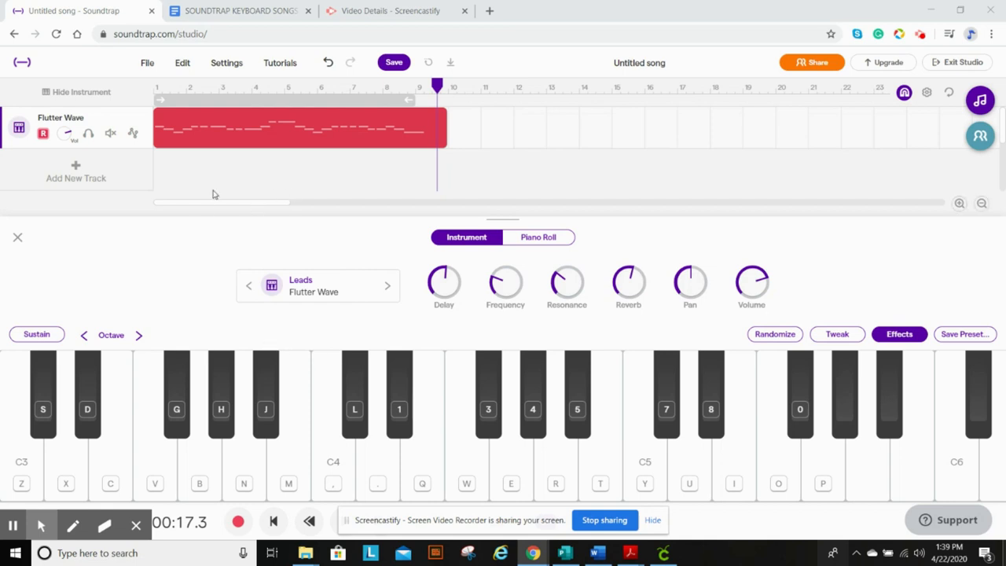
mouse_move(789, 124)
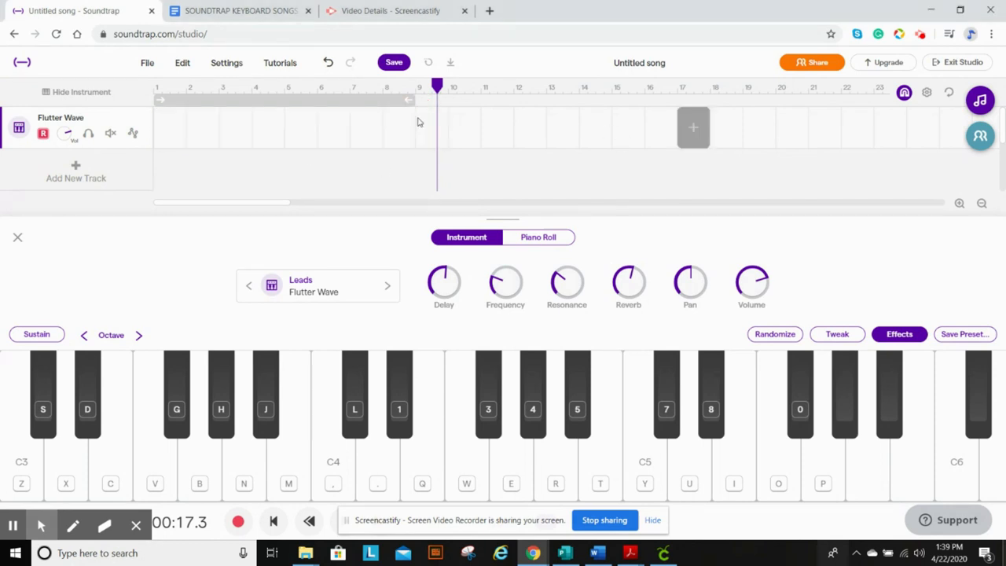
mouse_move(240, 10)
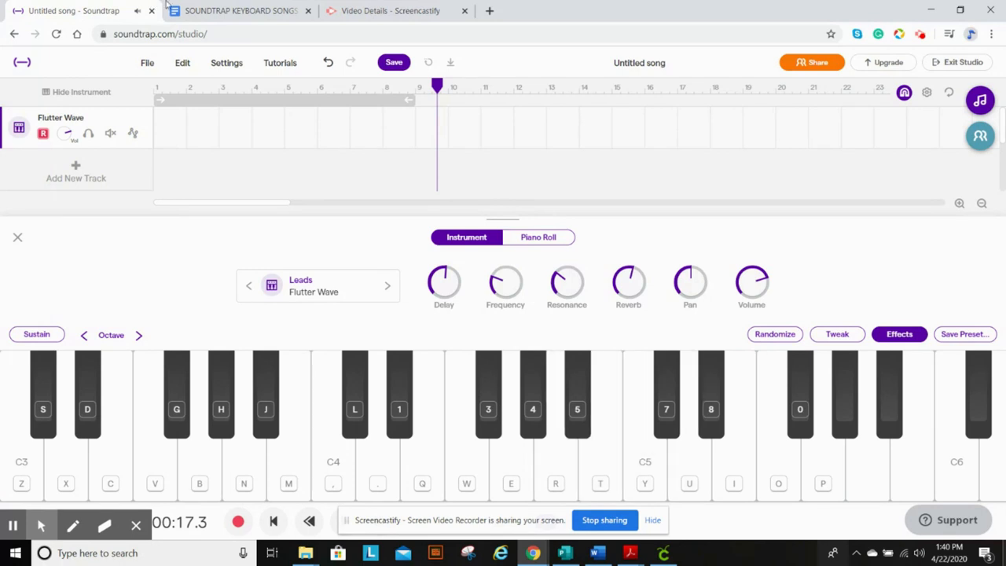
- Finish the longer re-recorded melody, about seventeen bars, and move to Share
click(238, 522)
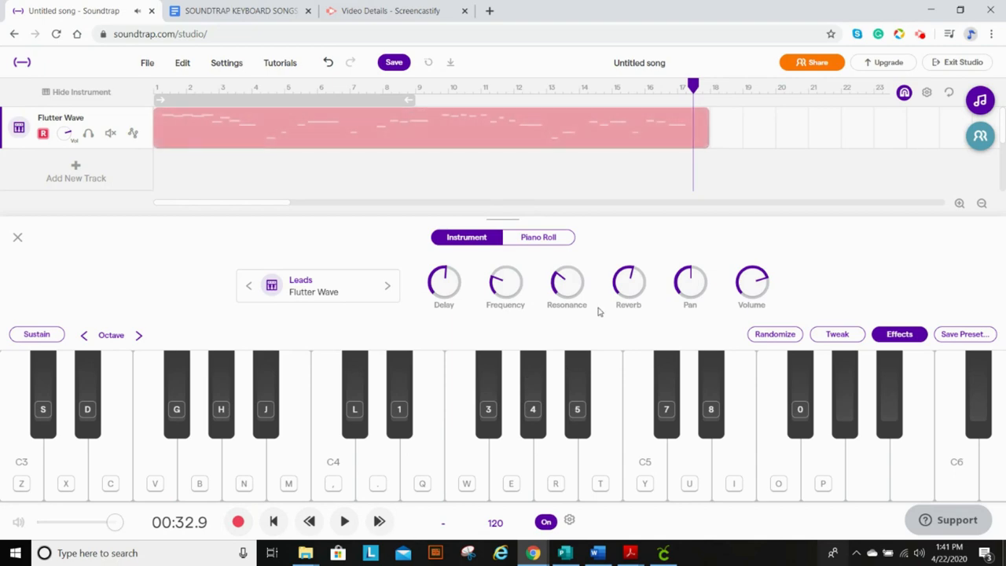
click(429, 125)
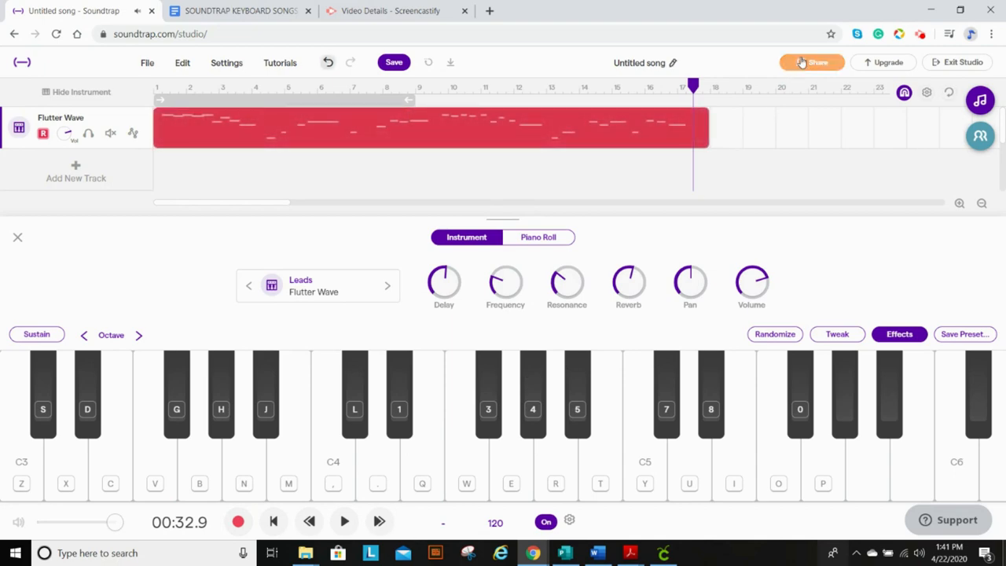